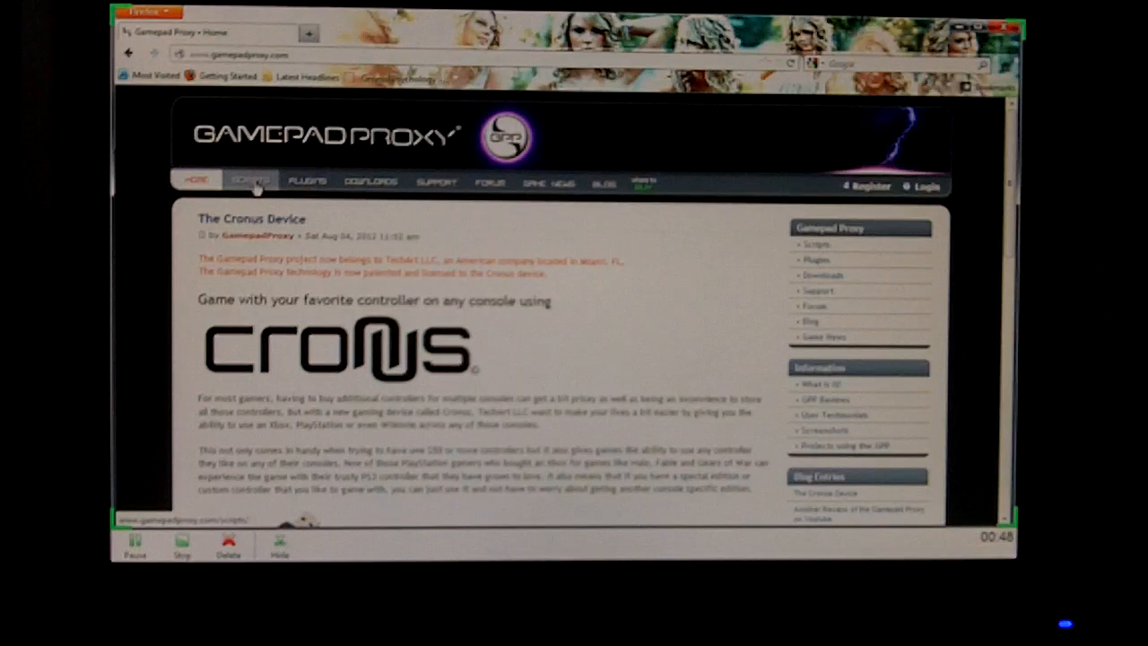
Browse the Downloads page listing Gamepad Proxy Software 1.14 and the firmware release
left_click(250, 181)
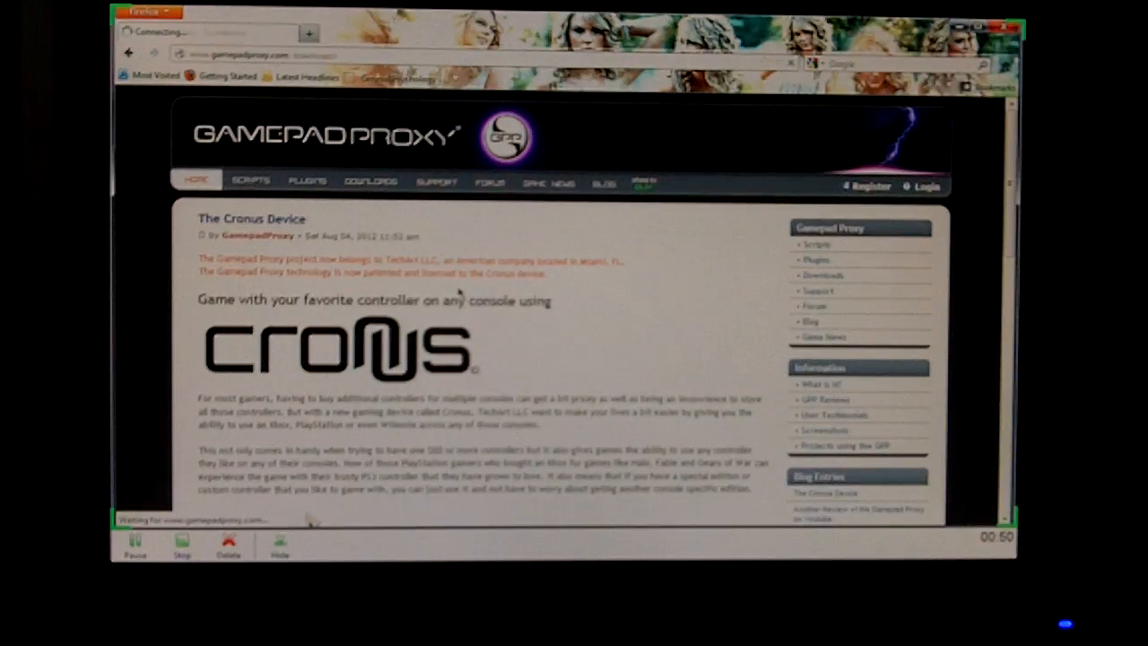
left_click(370, 181)
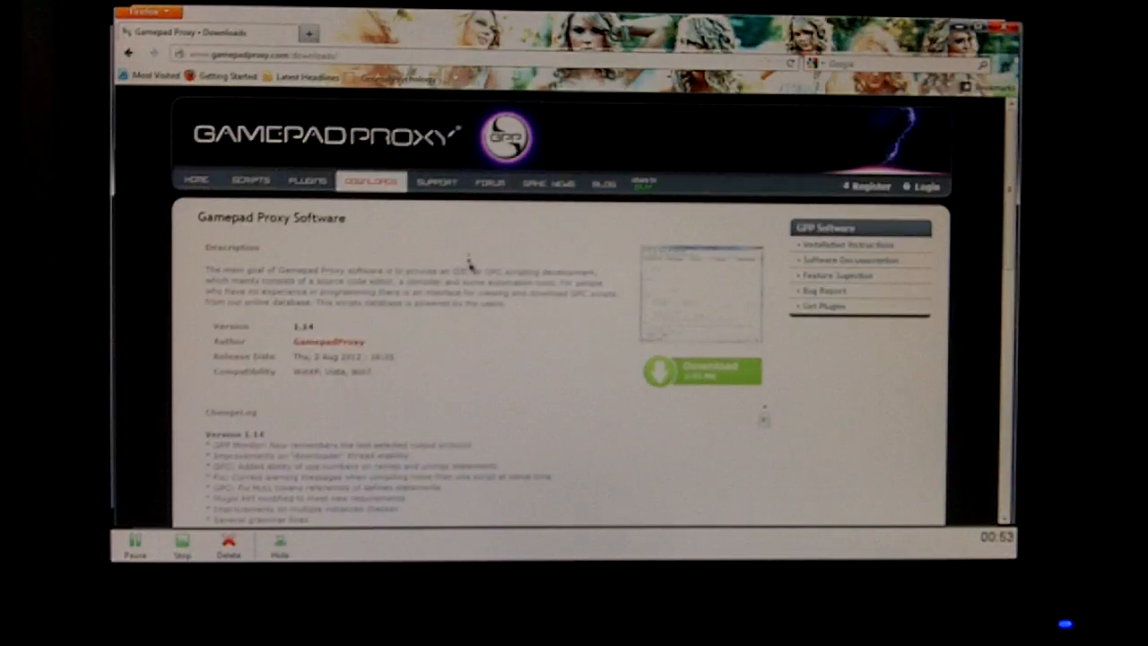
scroll("down", 3)
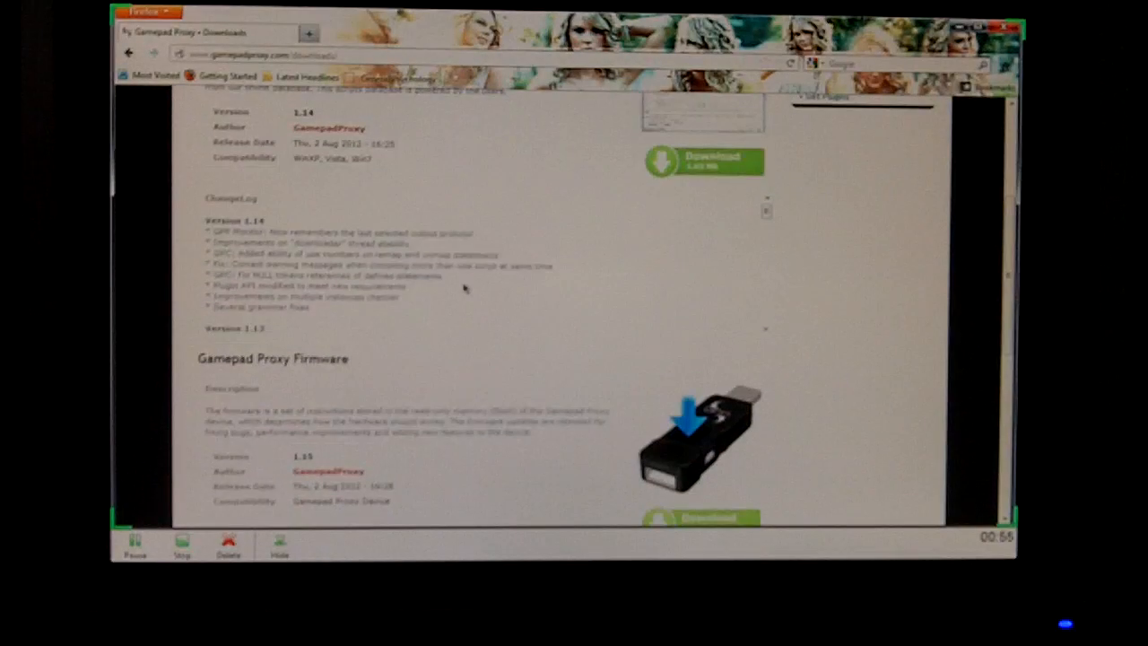
scroll("down", 3)
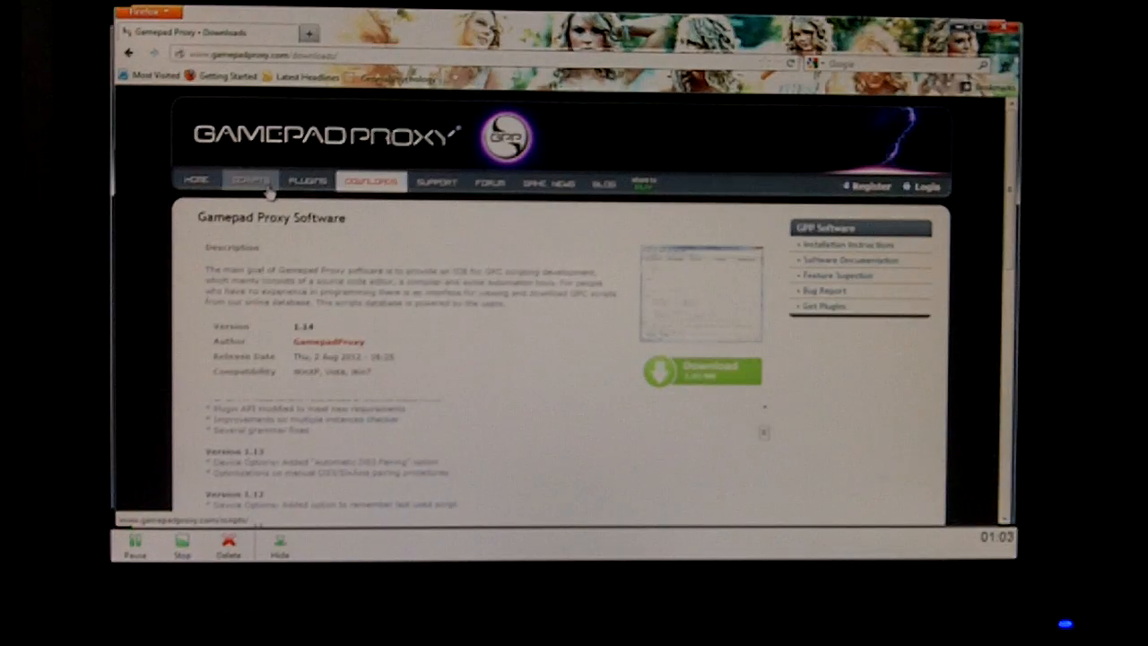
Browse the GPC scripts page, then the Plugins page with Bullseye, Combo Magick and GameRec
left_click(251, 180)
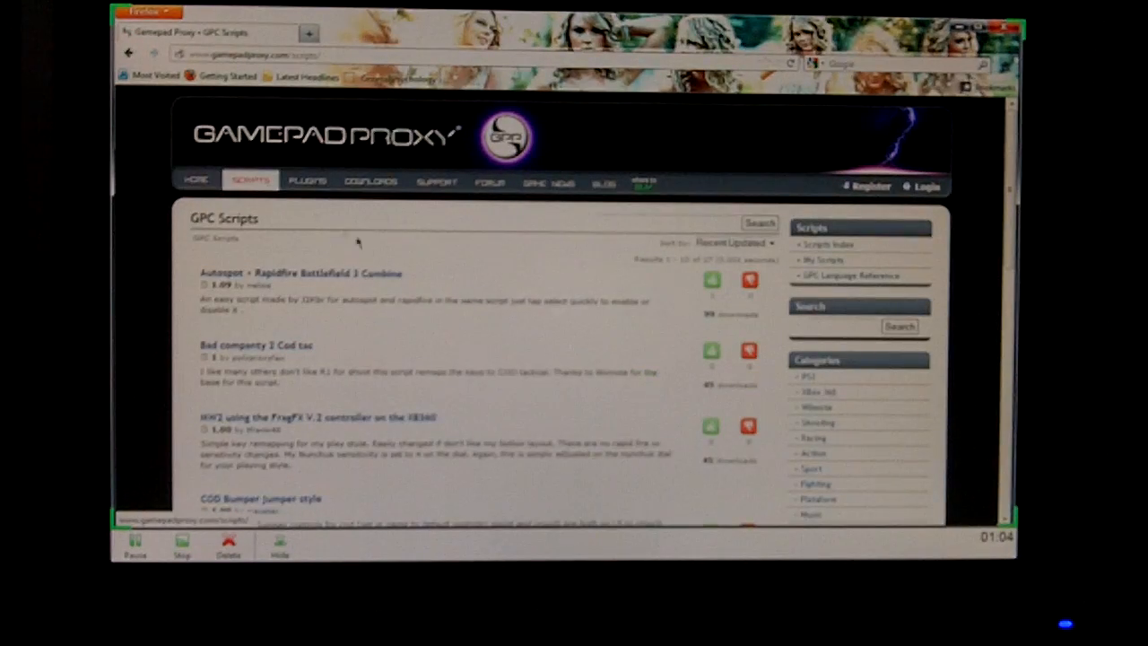
left_click(308, 180)
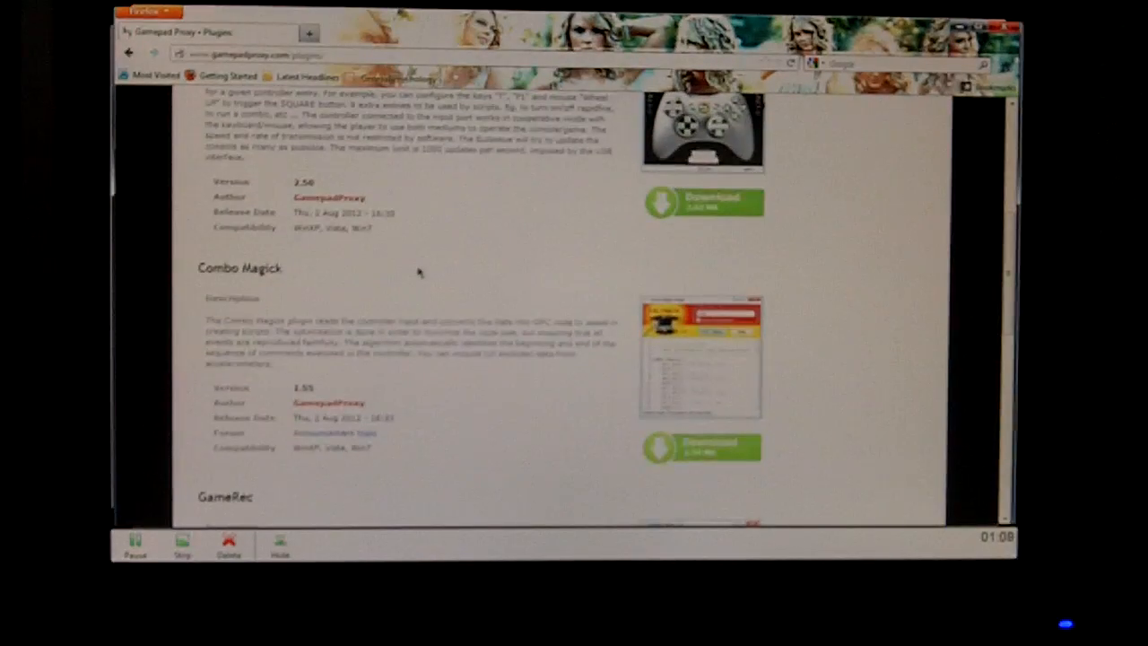
scroll("down", 3)
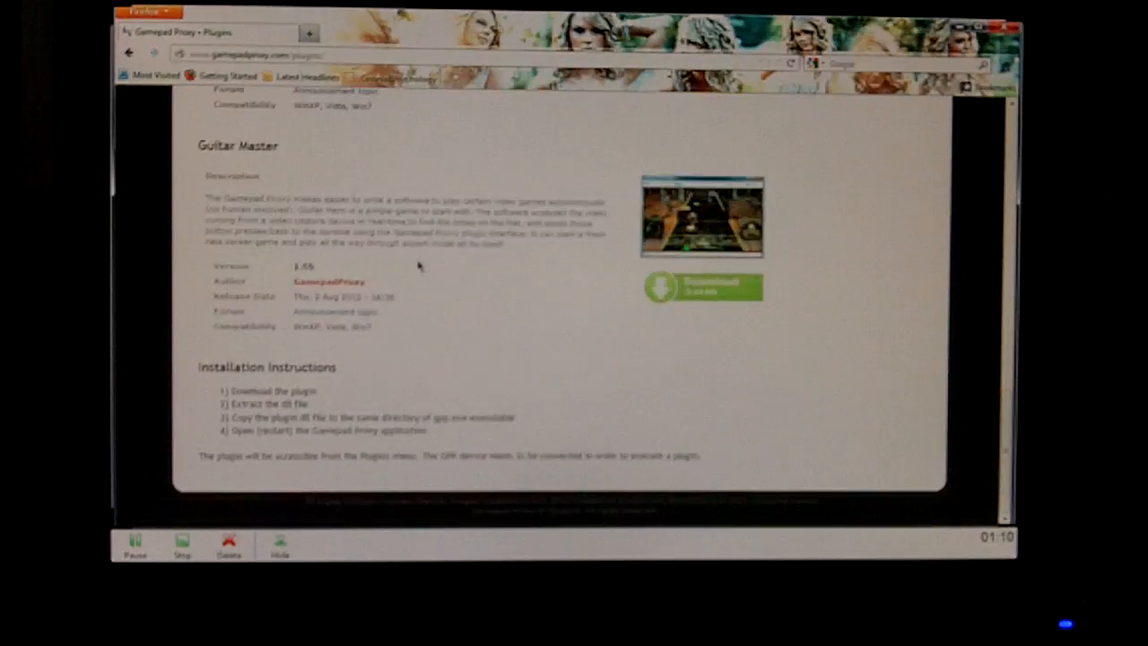
scroll("down", 3)
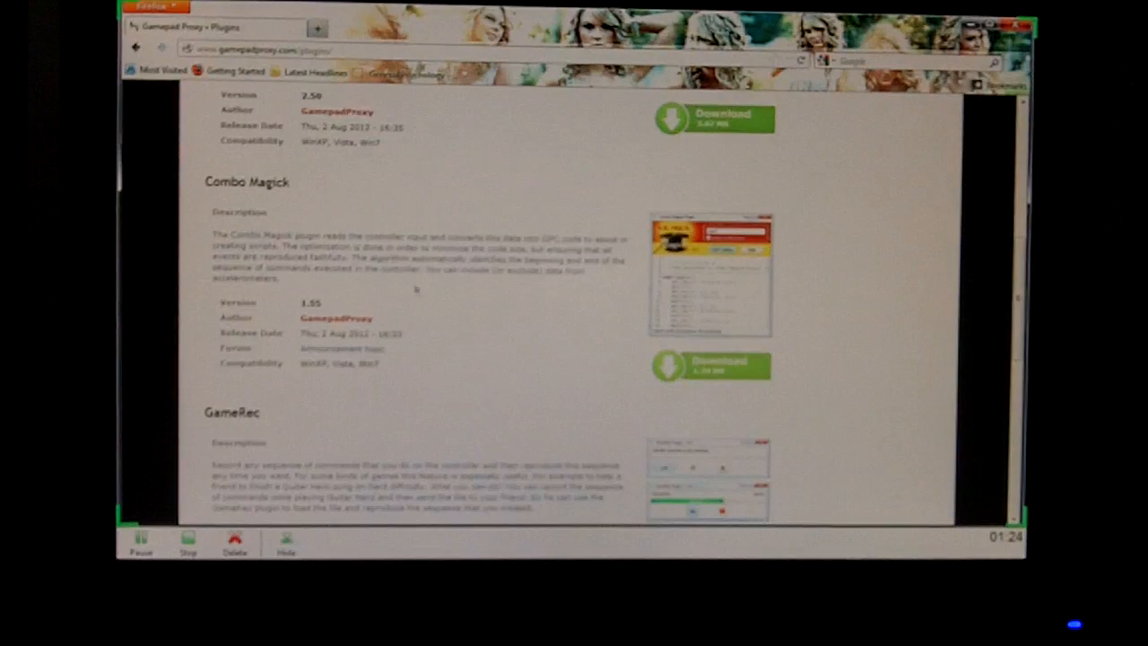
scroll("down", 3)
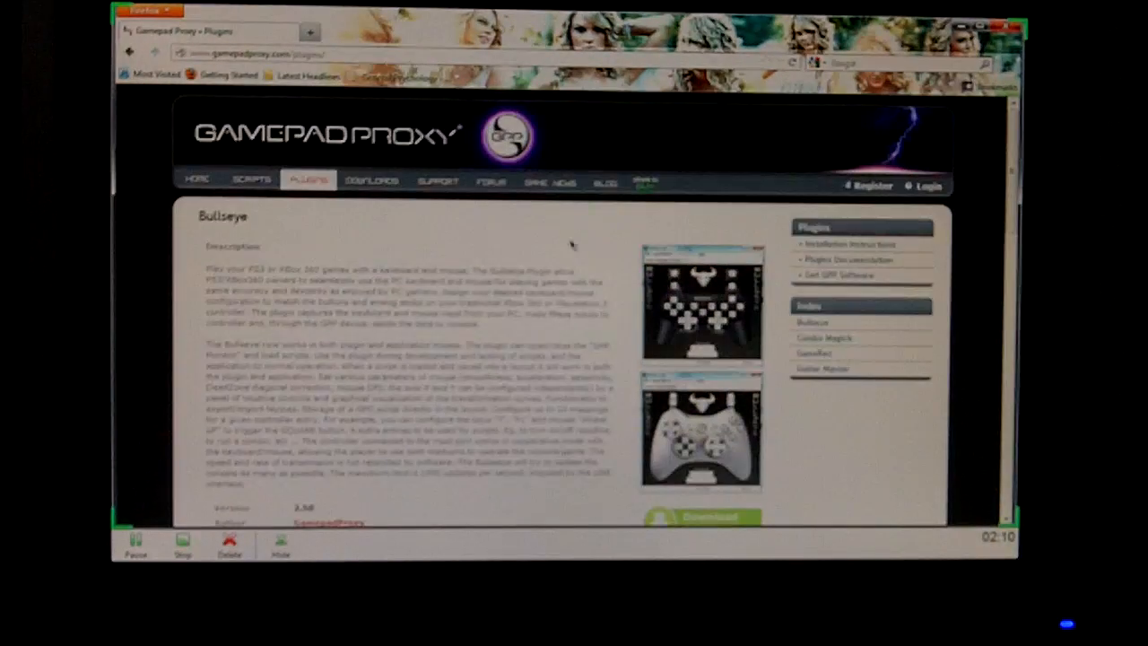
mouse_move(818, 140)
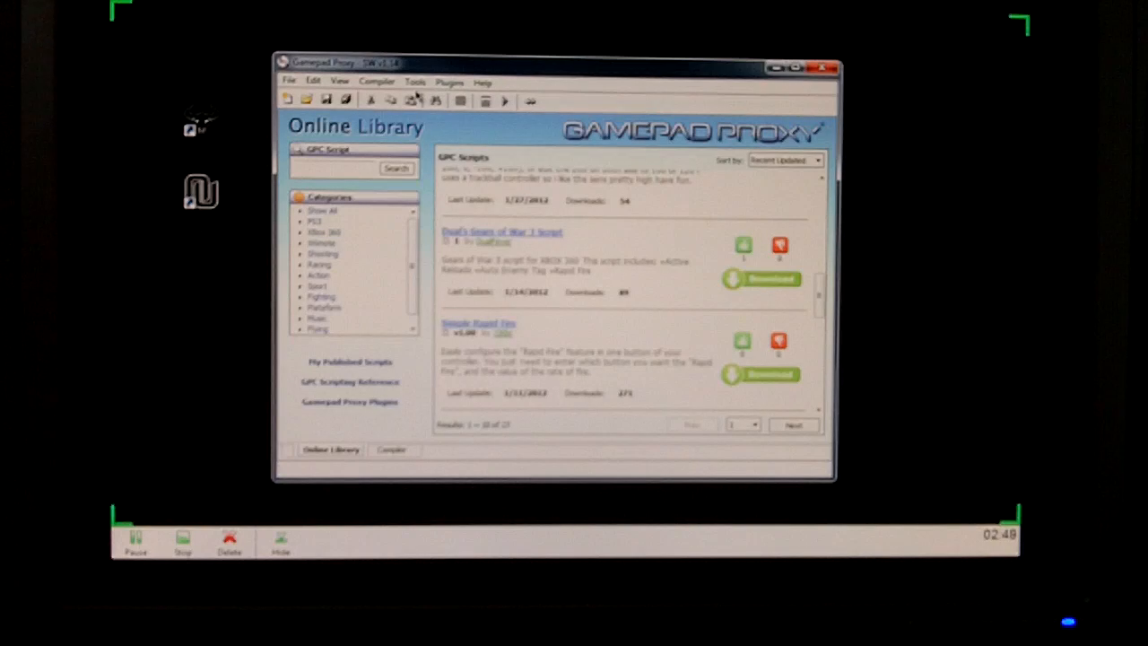
Run the Firmware Update Wizard to download and flash firmware 1.15 onto the device
left_click(414, 82)
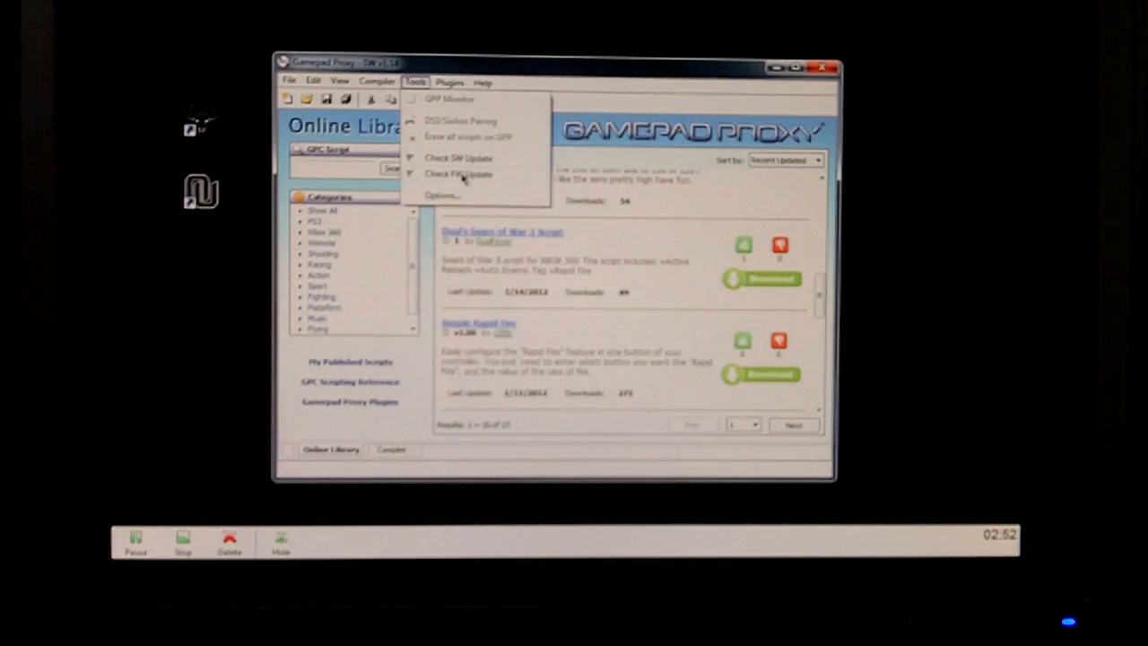
left_click(458, 174)
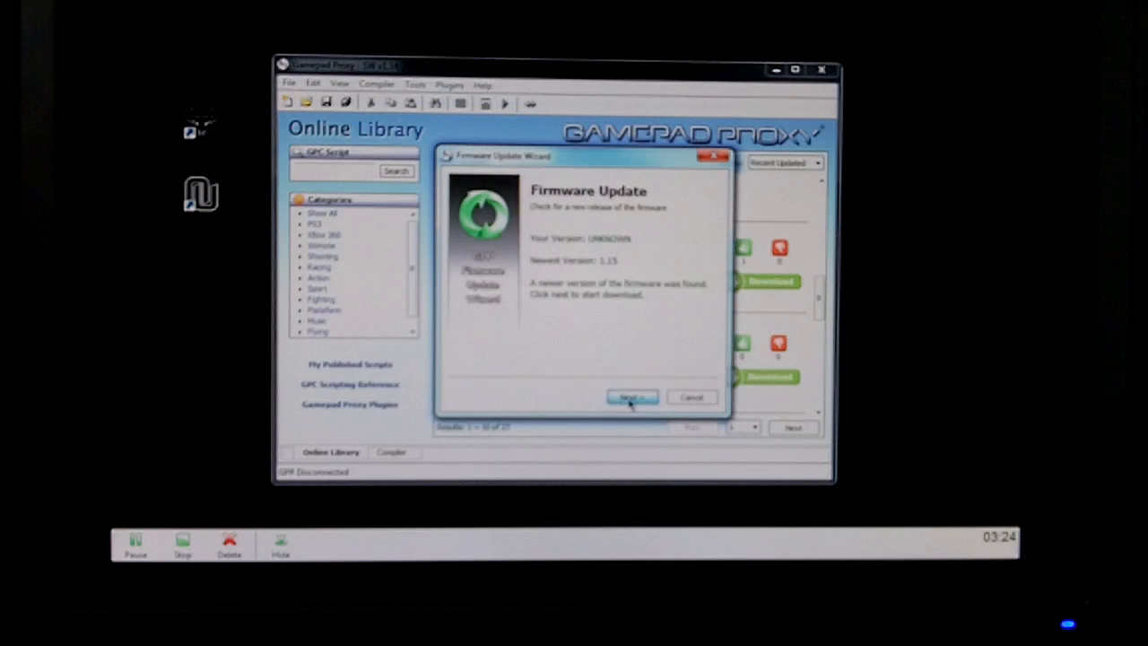
left_click(632, 396)
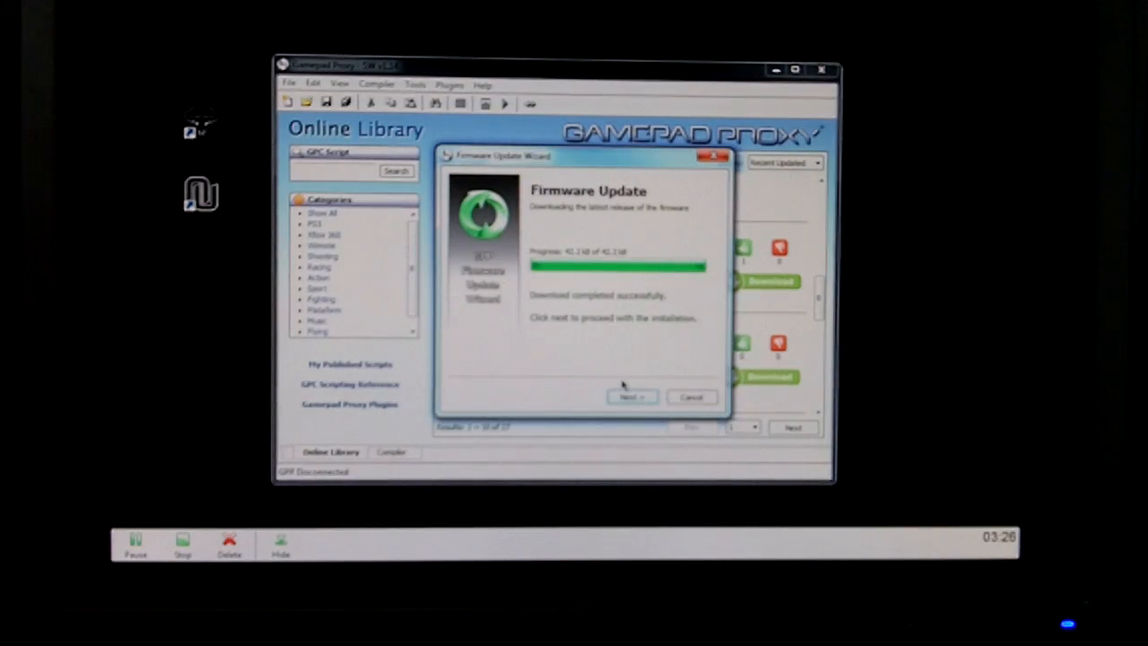
left_click(630, 397)
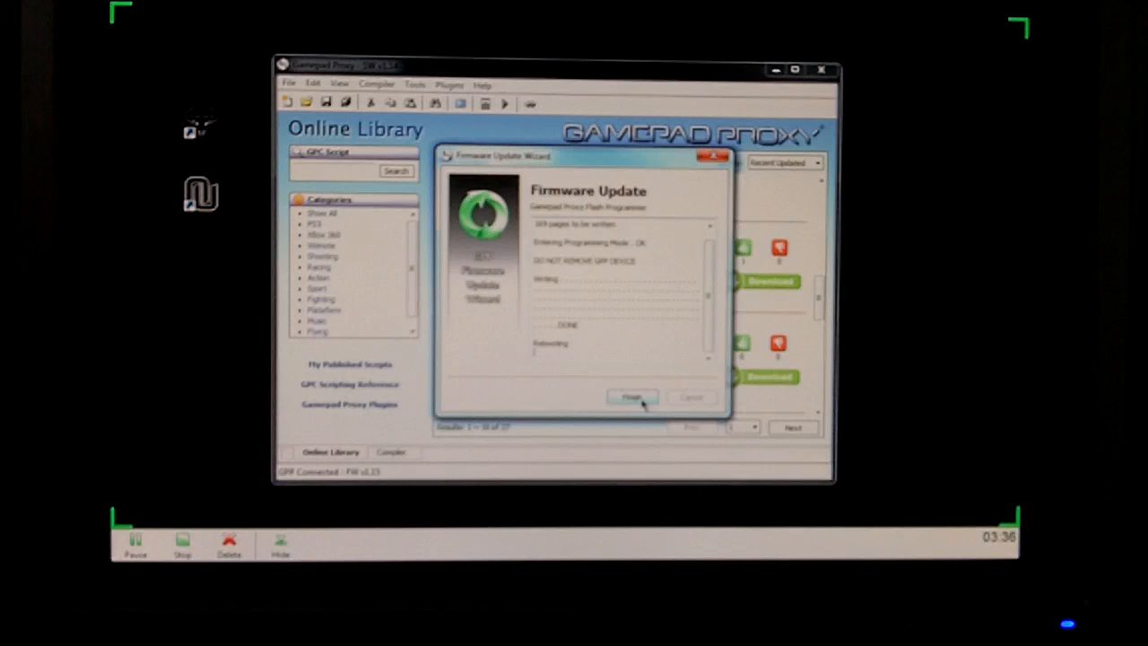
left_click(631, 397)
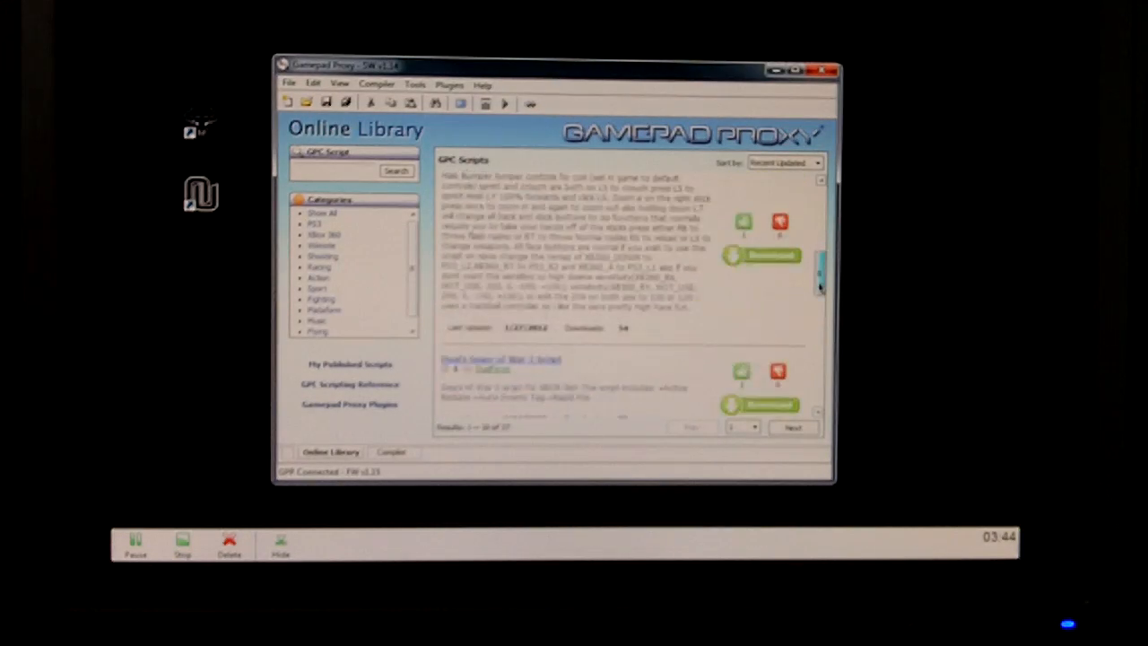
Load simple_rapid_fire.gpc from the Online Library into the compiler
scroll("down", 3)
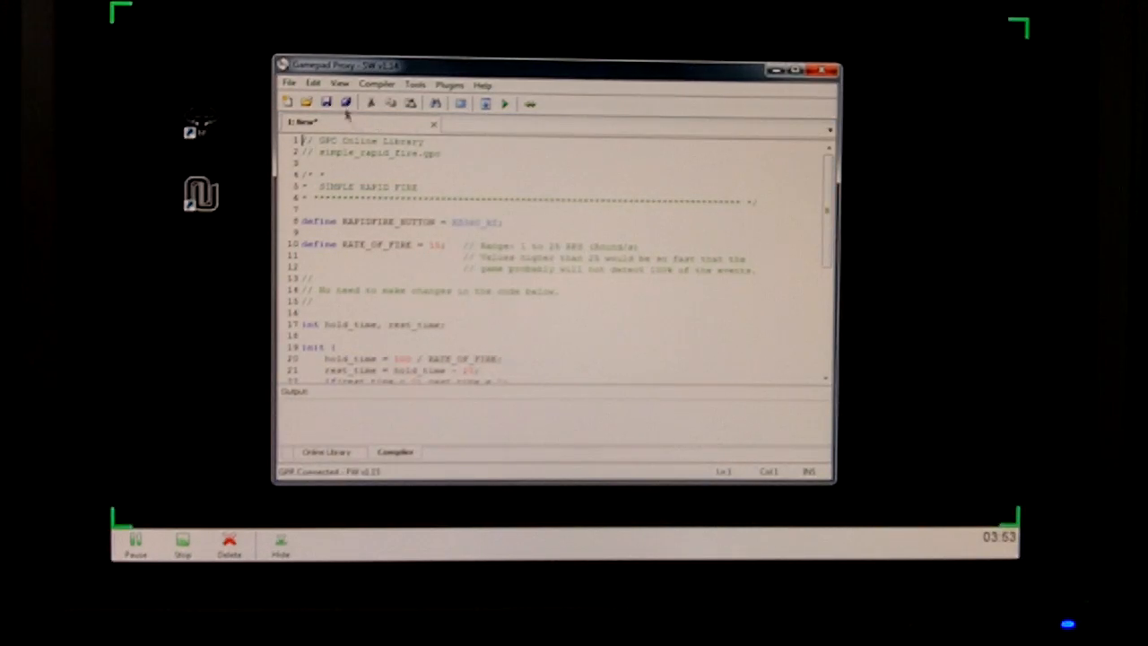
Compile Simple Rapid Fire and store it on the device, overwriting the existing scripts
left_click(376, 85)
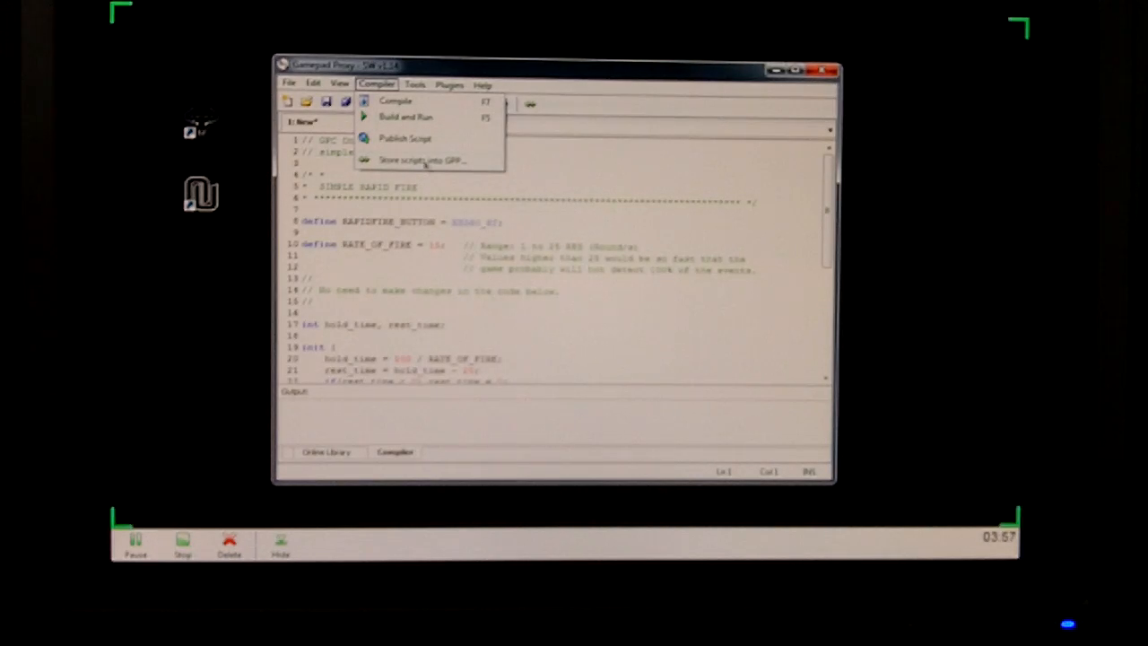
left_click(422, 159)
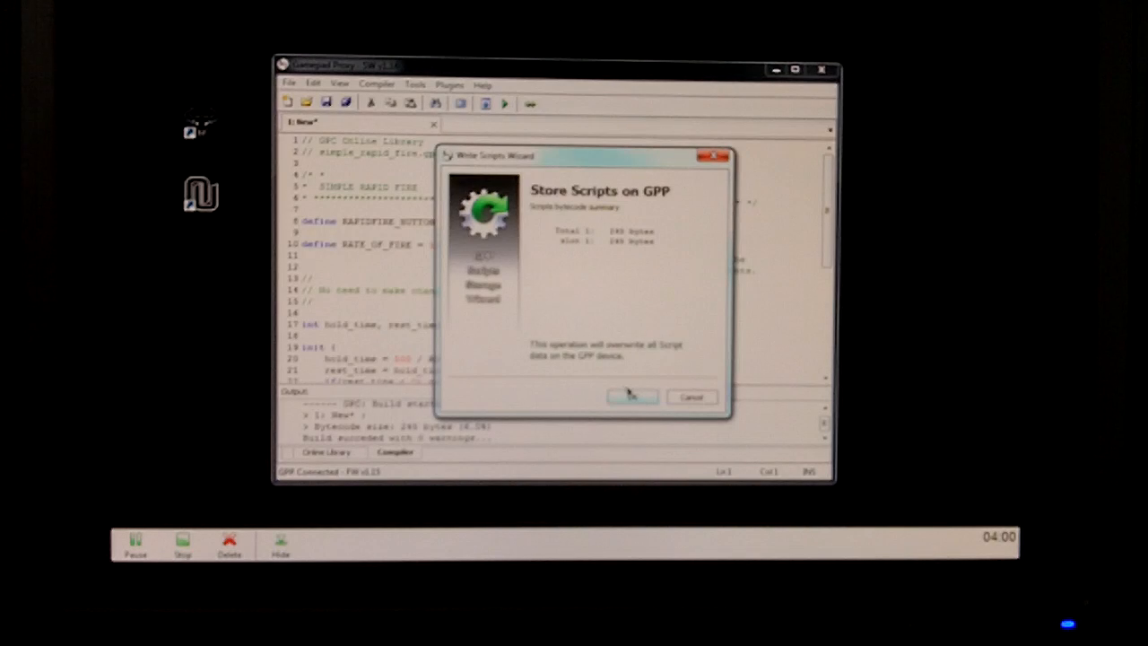
left_click(632, 397)
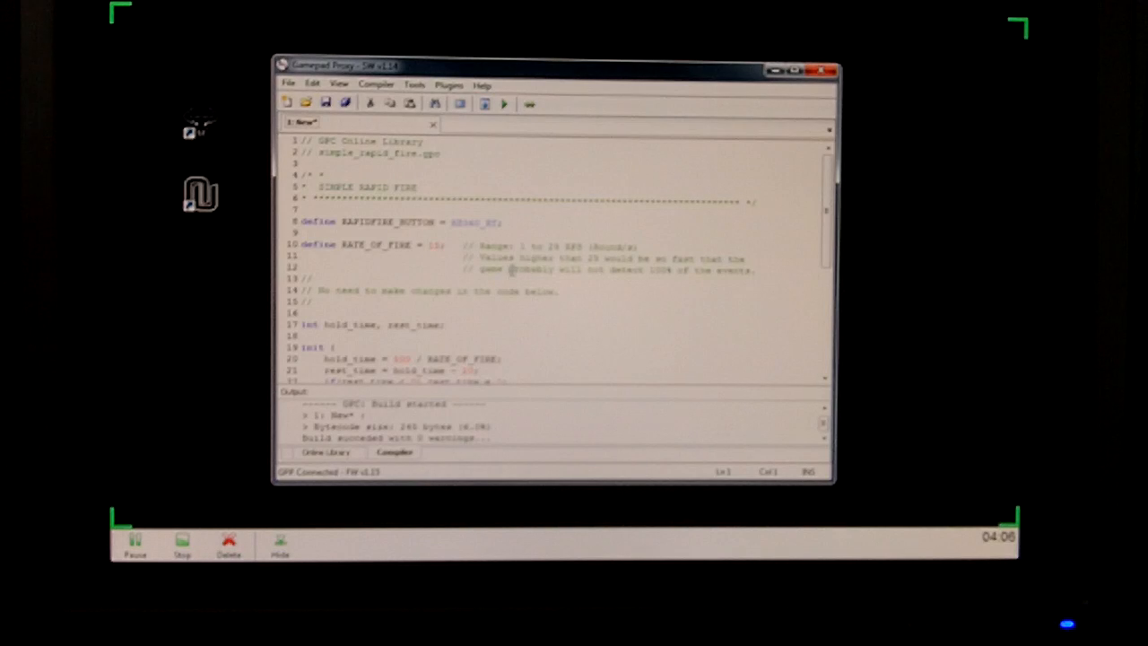
Edit the RATE_OF_FIRE define and store the updated script on the device
scroll("down", 3)
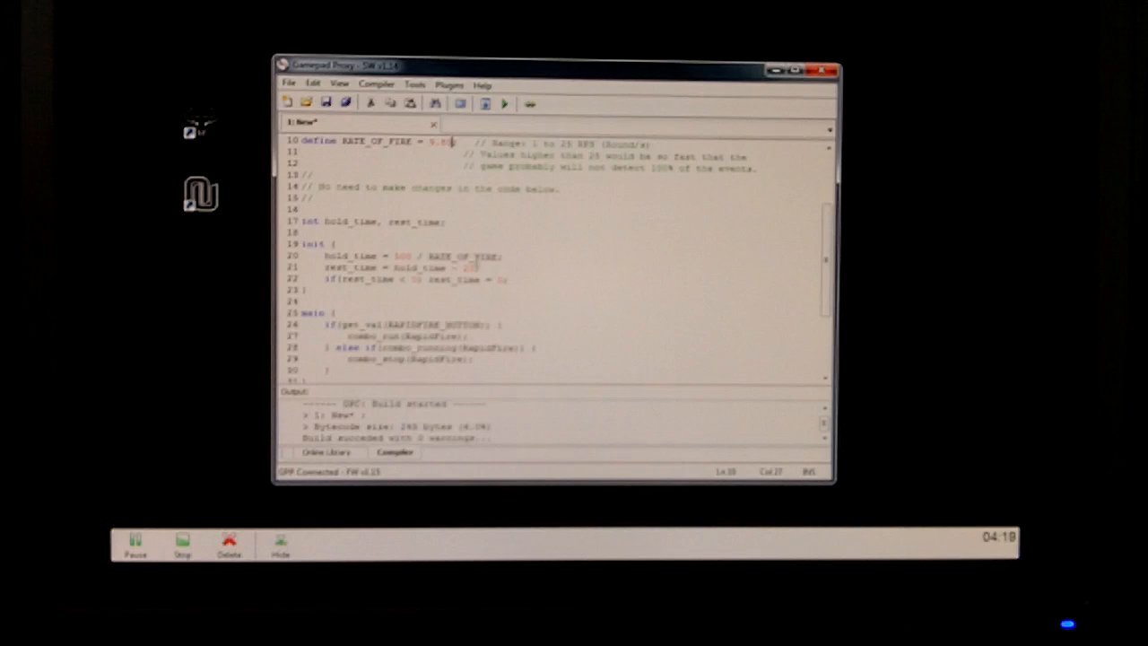
scroll("down", 3)
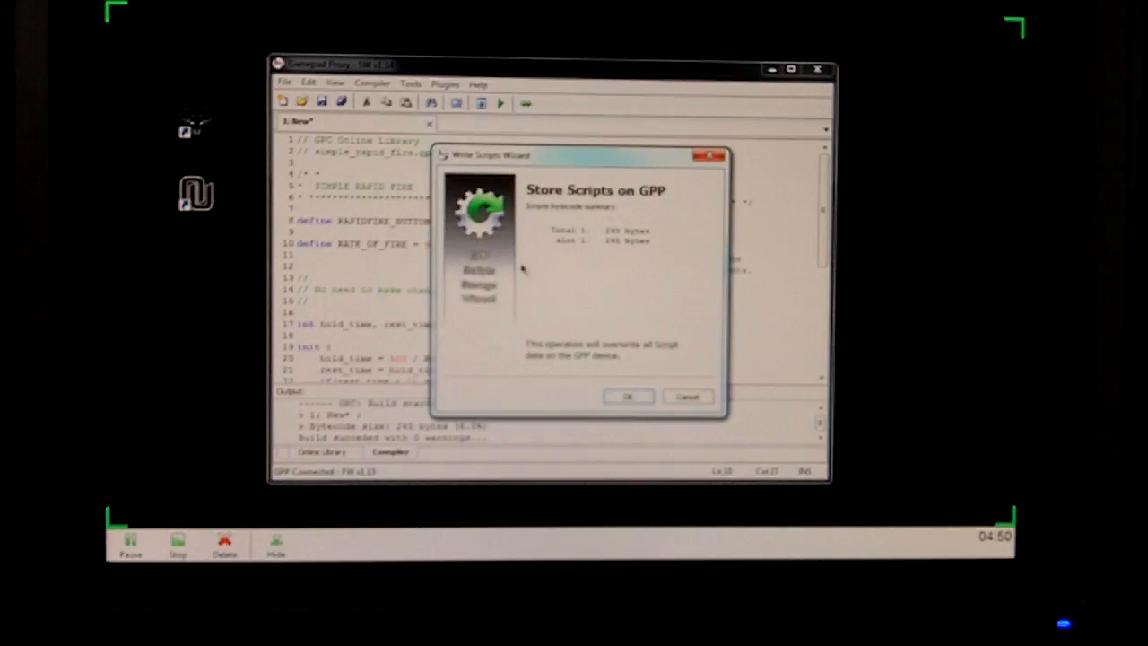
left_click(627, 397)
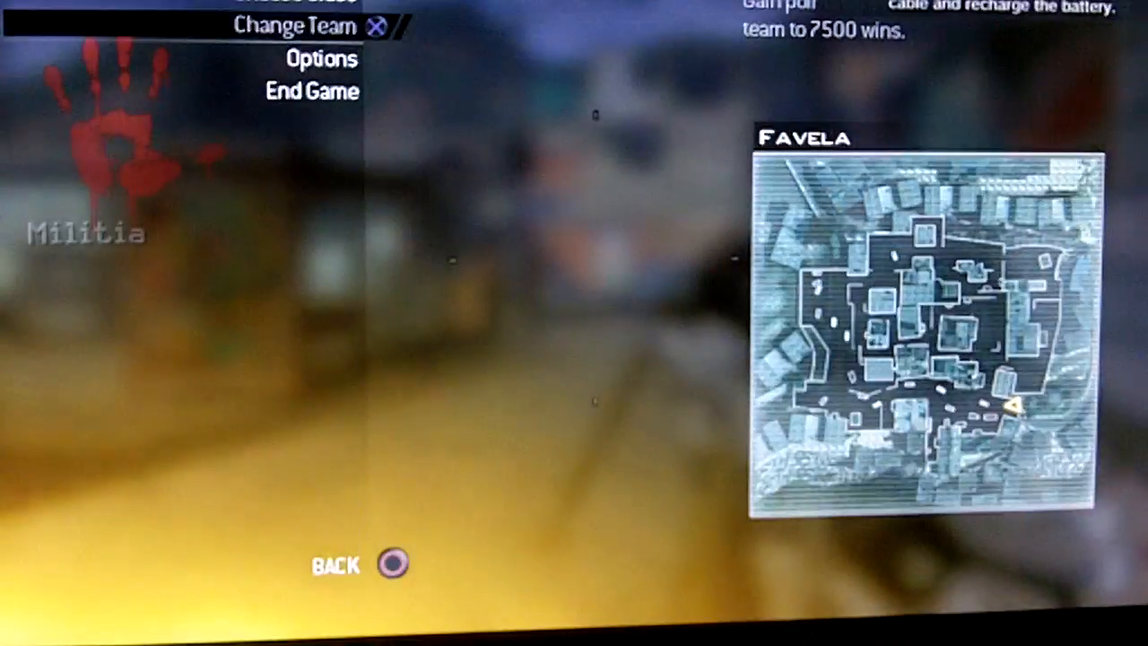
Resume the Favela match and fire the weapon with rapid fire active
left_click(312, 91)
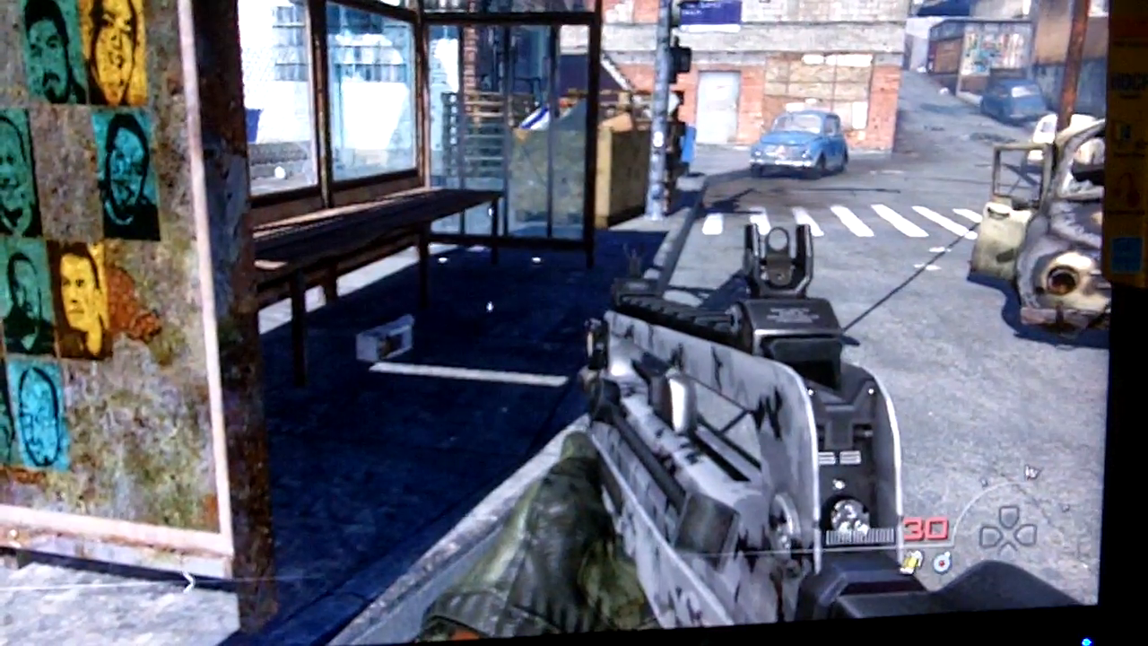
mouse_move(574, 323)
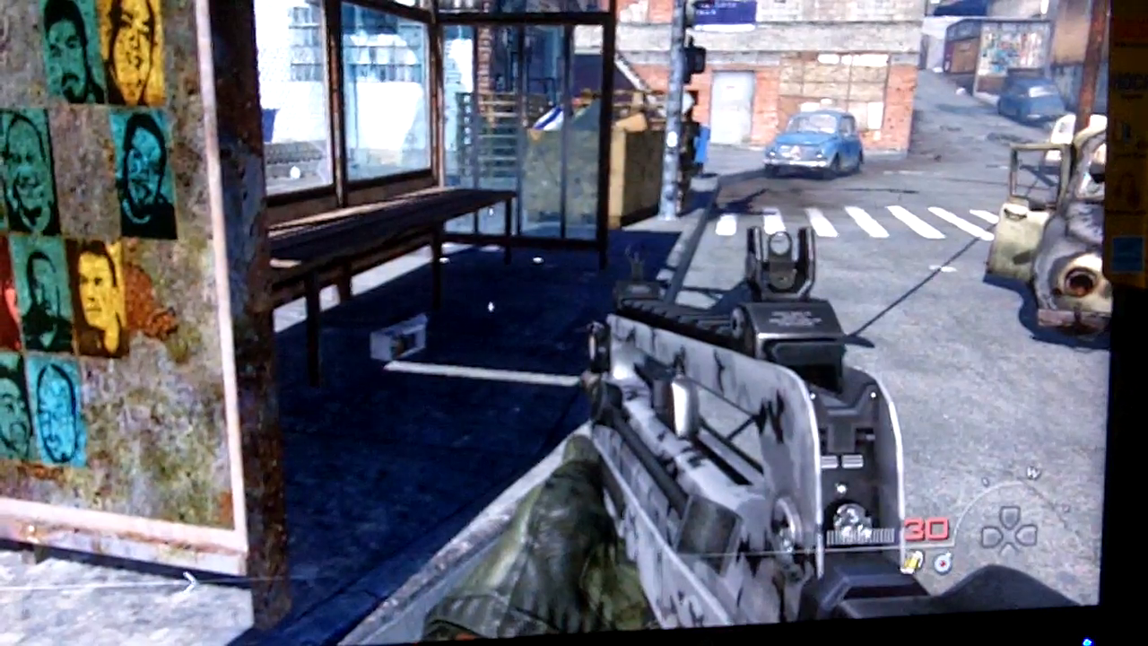